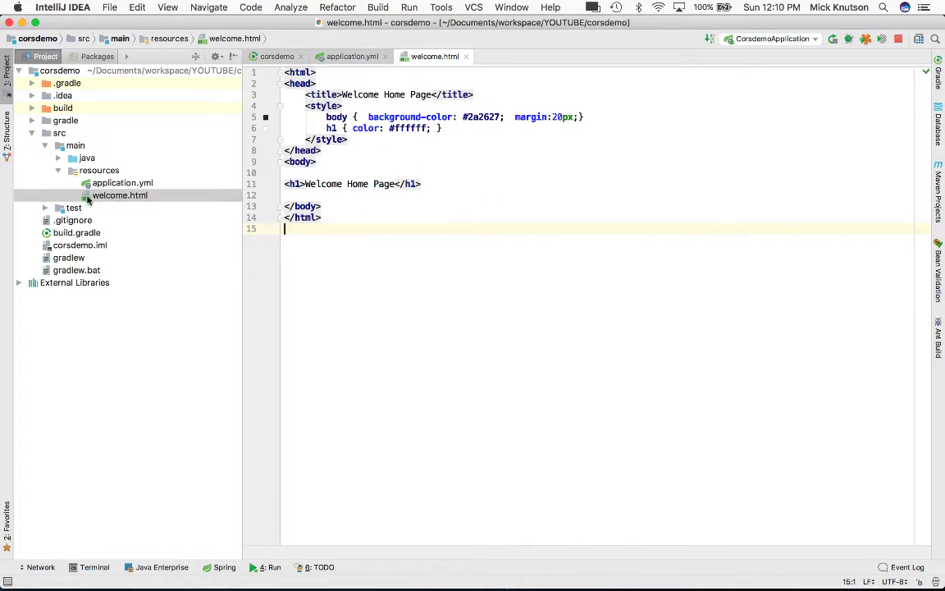
Step: Show the CorsdemoApplication Run console confirming Tomcat started on port 8080
{"action": "left_click", "coordinate": [120, 196]}
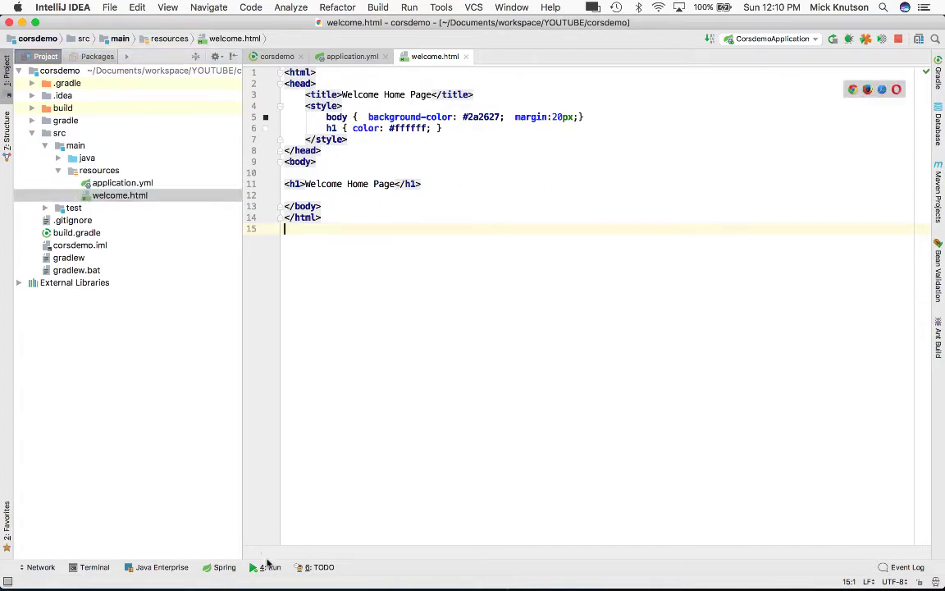
{"action": "left_click", "coordinate": [270, 568]}
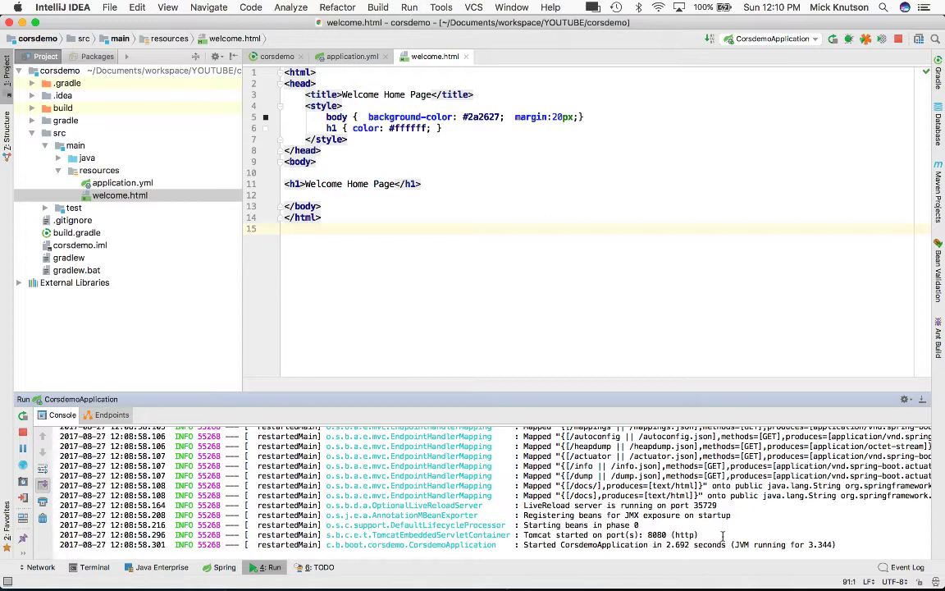
{"action": "key", "text": "cmd+tab"}
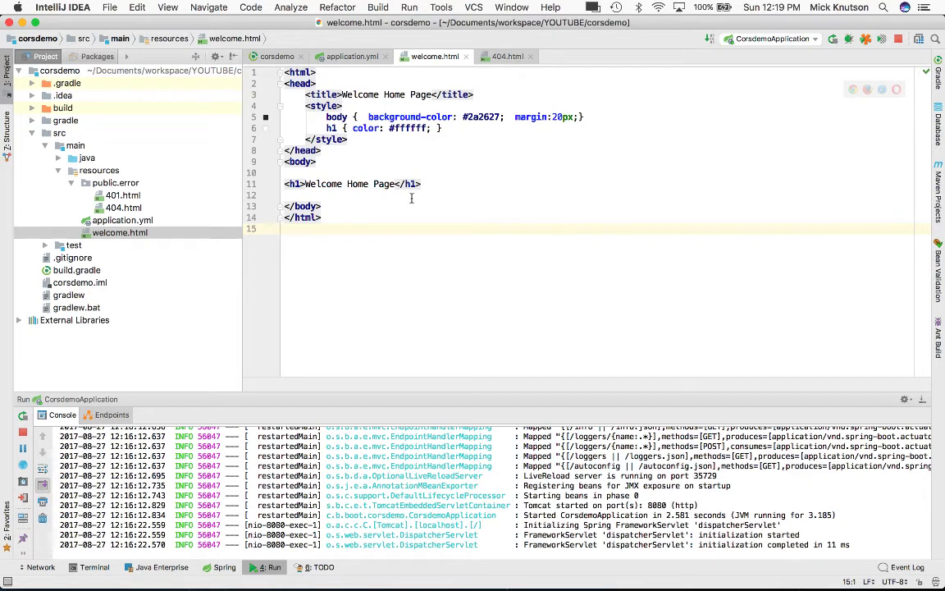
Step: Select welcome.html in the Project tool window to move it into resources/public
{"action": "left_click", "coordinate": [119, 207]}
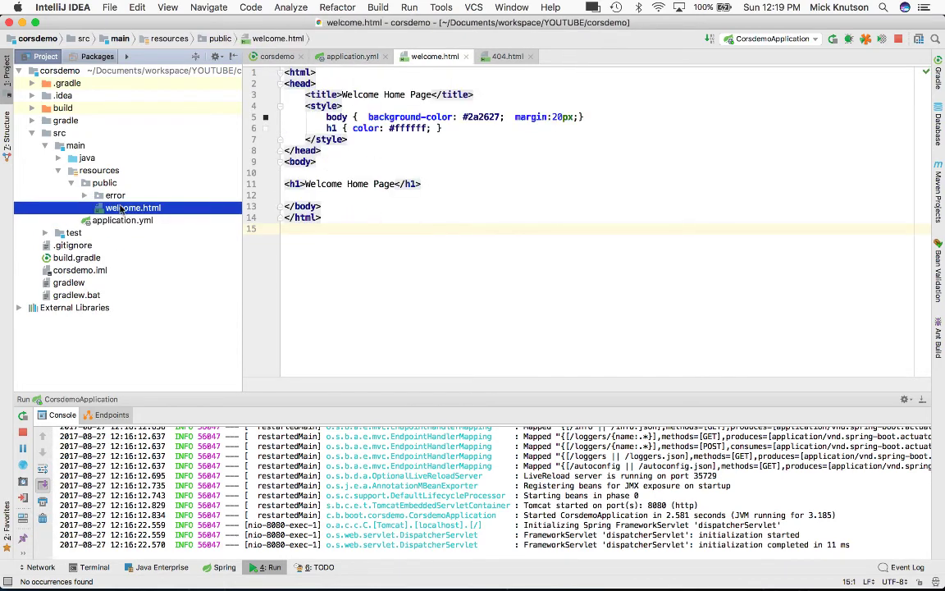